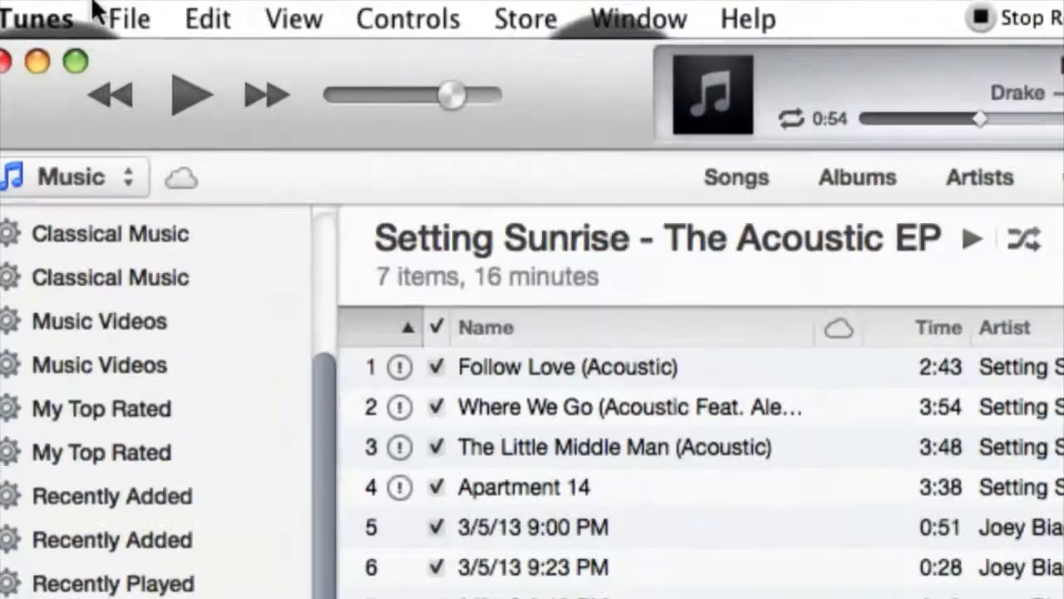
Step: Open the Import Playlist dialog from the File > Library menu
{"action": "left_click", "coordinate": [126, 19]}
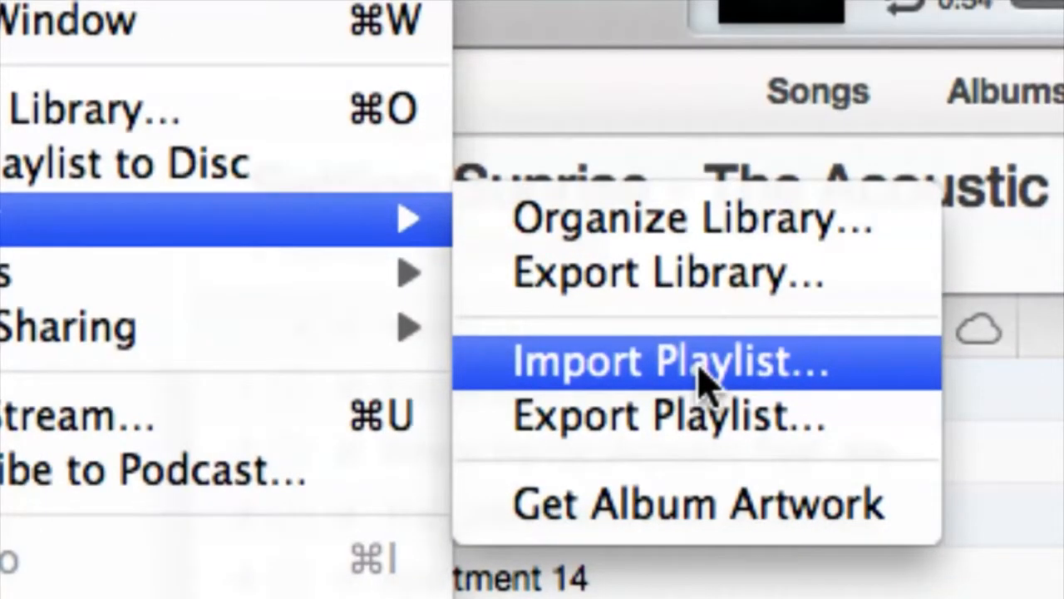
{"action": "left_click", "coordinate": [666, 360]}
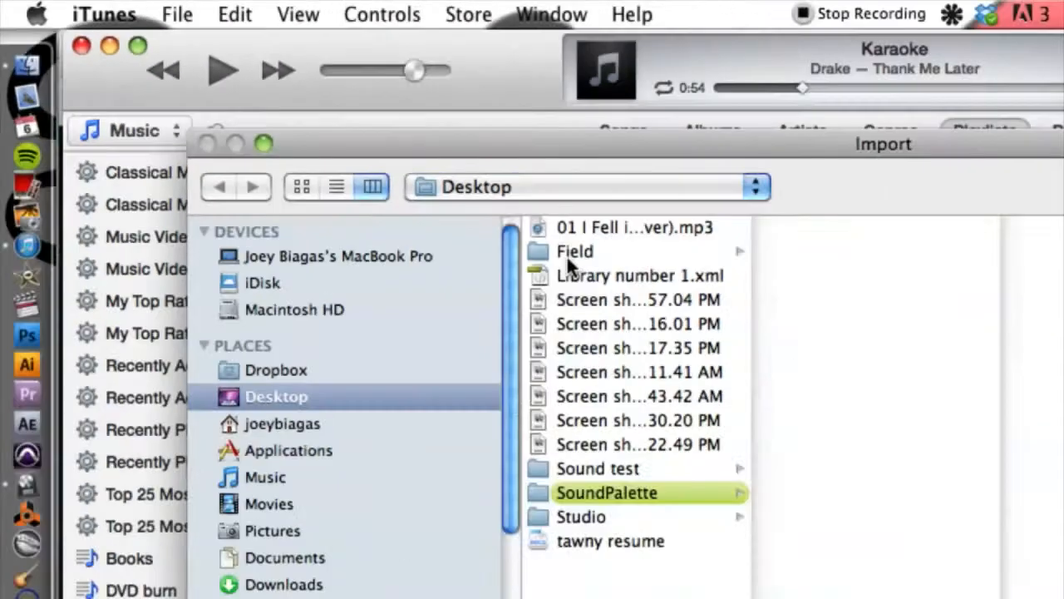
{"action": "mouse_move", "coordinate": [582, 265]}
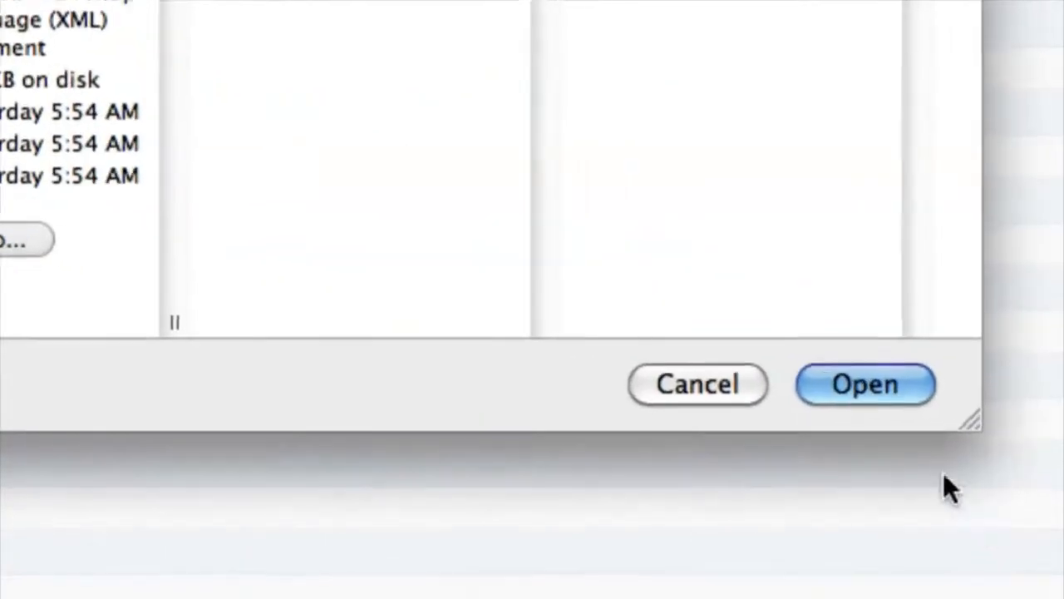
Step: Open Library number 1.xml from the Desktop to import its playlist
{"action": "left_click", "coordinate": [865, 383]}
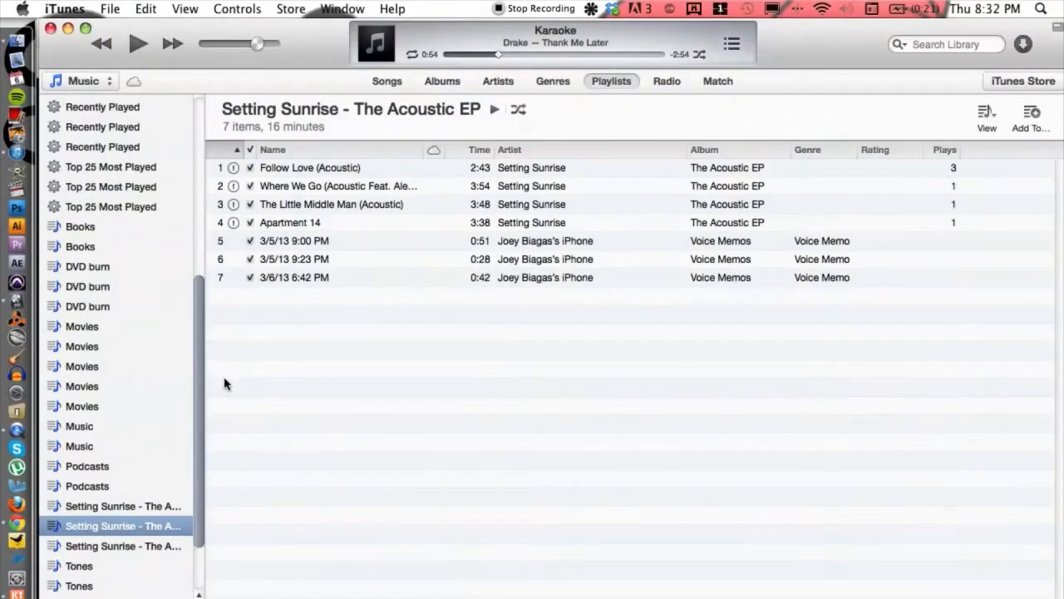
{"action": "mouse_move", "coordinate": [231, 385]}
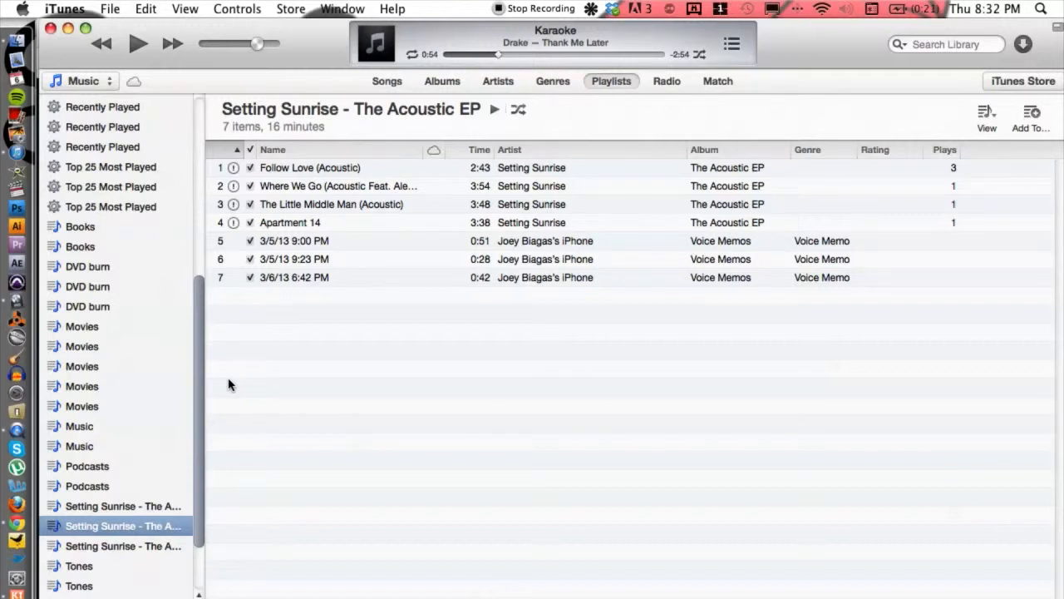
{"action": "mouse_move", "coordinate": [93, 499]}
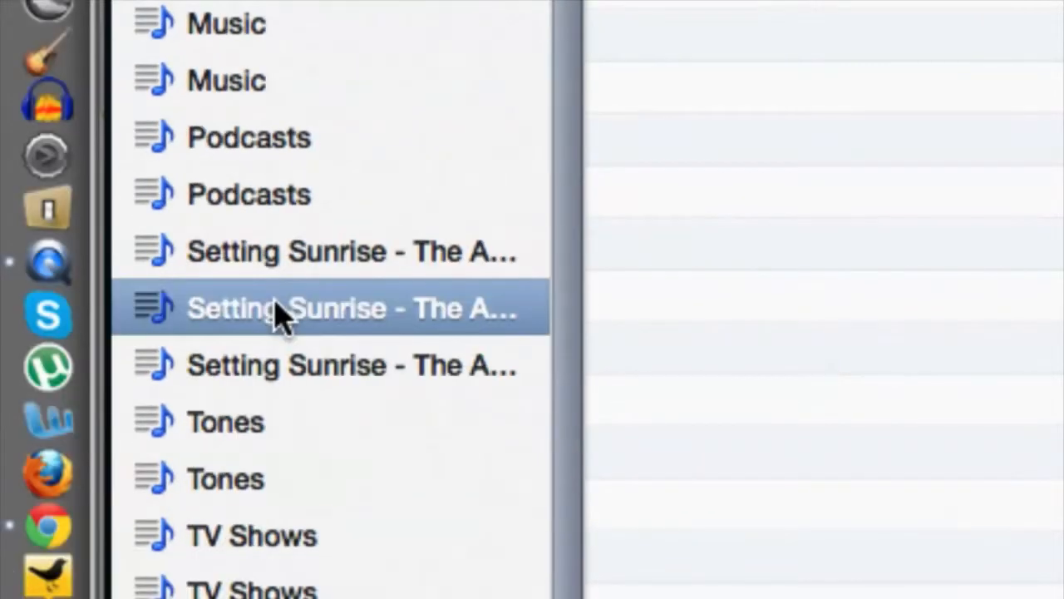
Step: Select Setting Sunrise – The Acoustic EP and start Export Playlist
{"action": "left_click", "coordinate": [114, 24]}
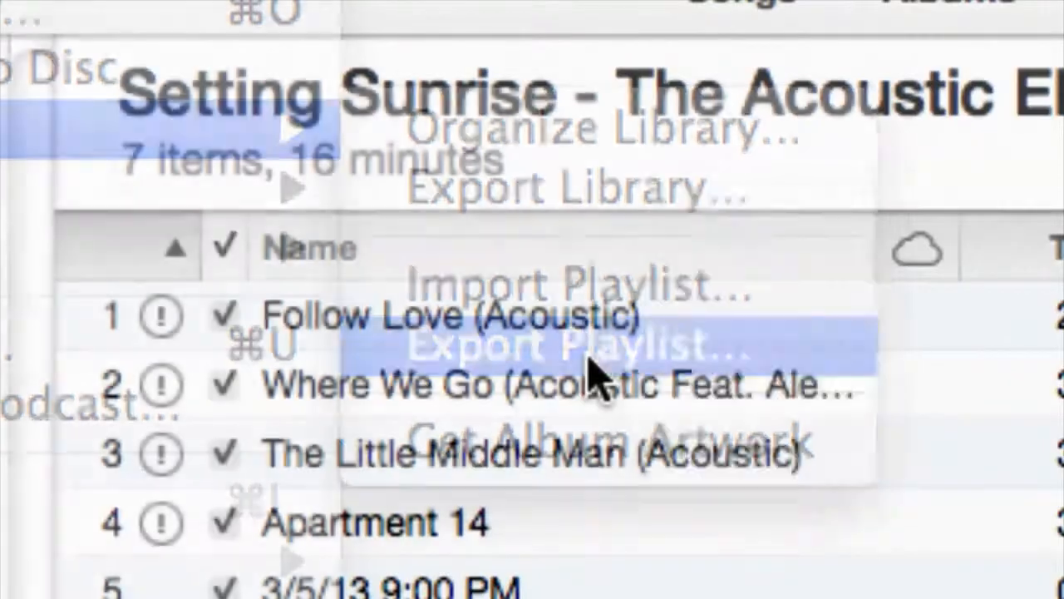
{"action": "left_click", "coordinate": [565, 345]}
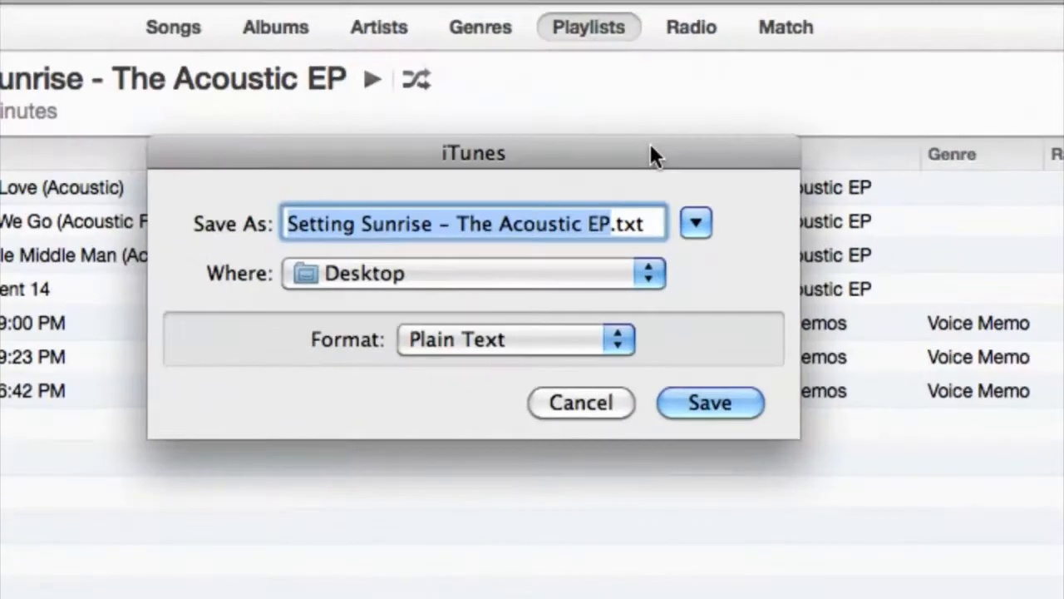
{"action": "mouse_move", "coordinate": [657, 279]}
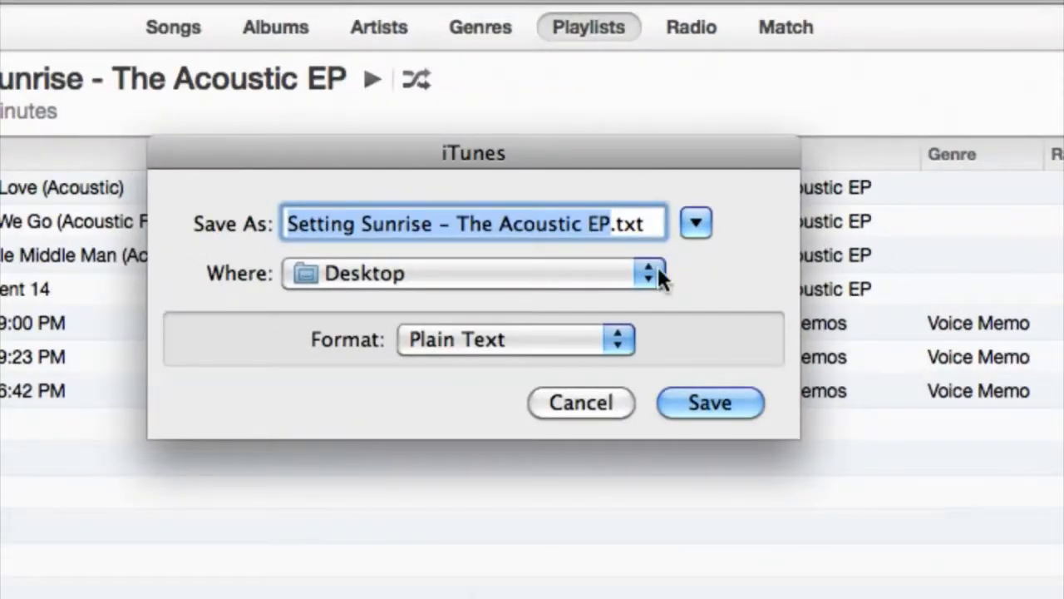
{"action": "mouse_move", "coordinate": [586, 345]}
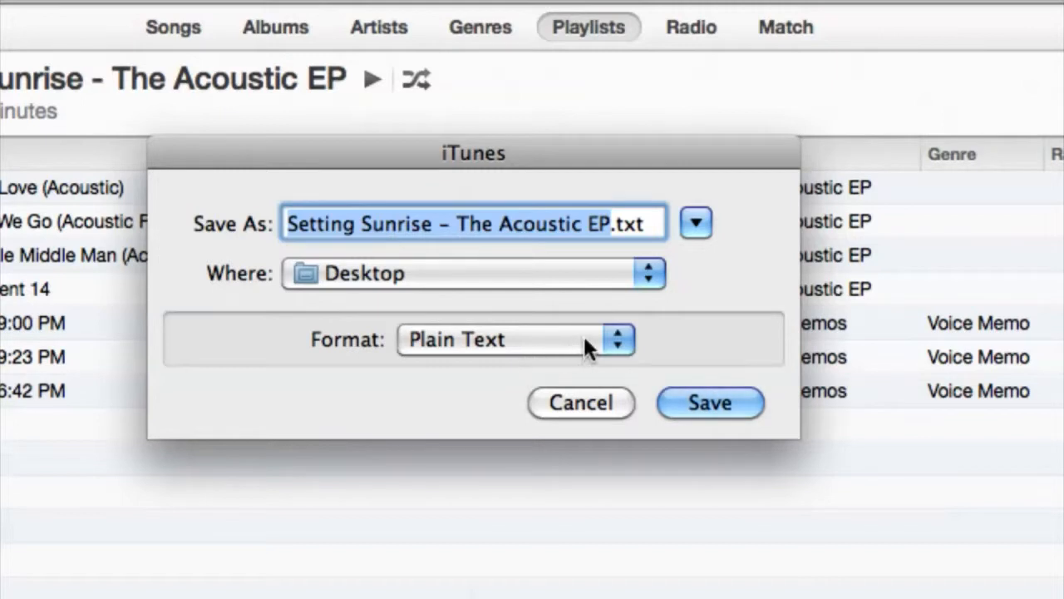
{"action": "mouse_move", "coordinate": [682, 275]}
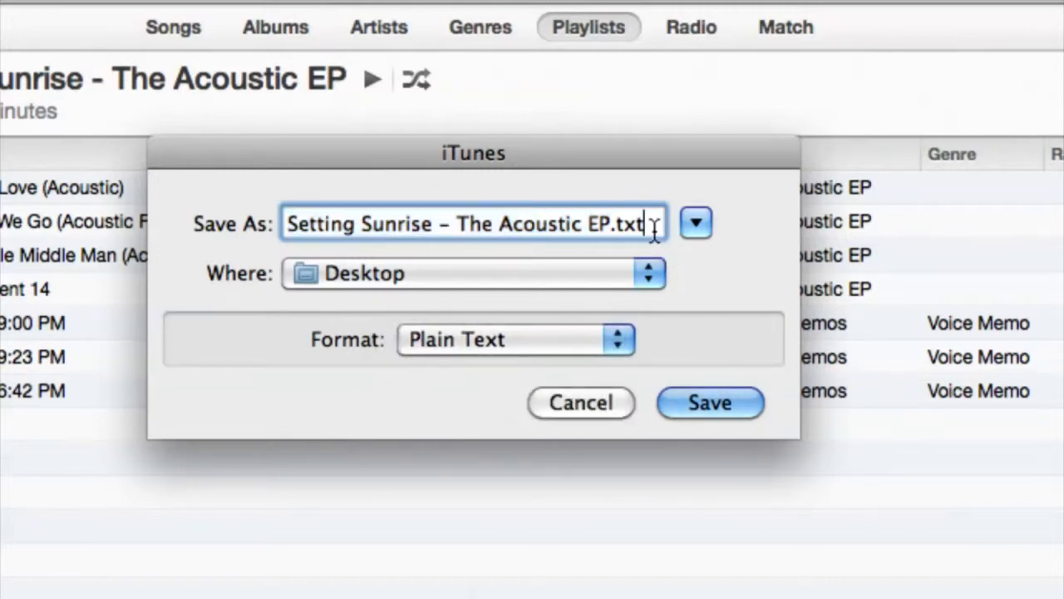
Step: Change the export file extension from .txt to .csv and save to the Desktop
{"action": "key", "text": "BackSpace"}
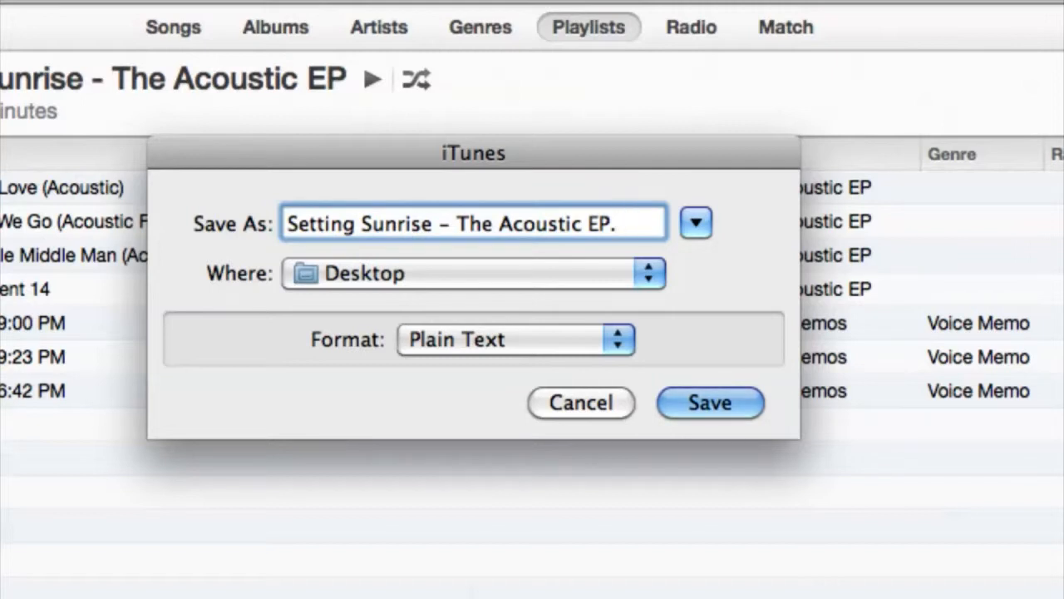
{"action": "type", "text": "csv"}
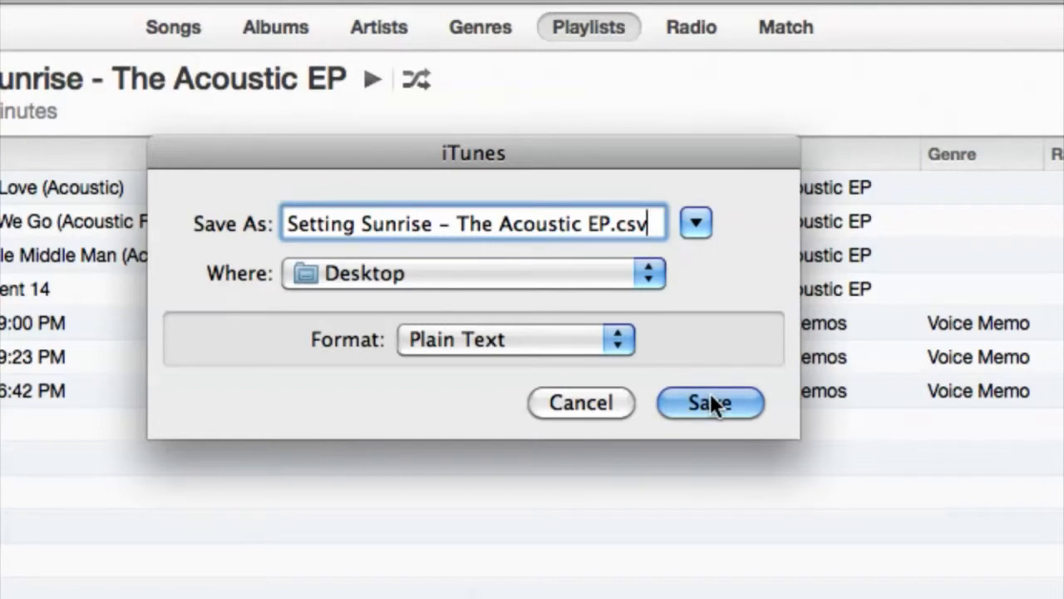
{"action": "left_click", "coordinate": [709, 403]}
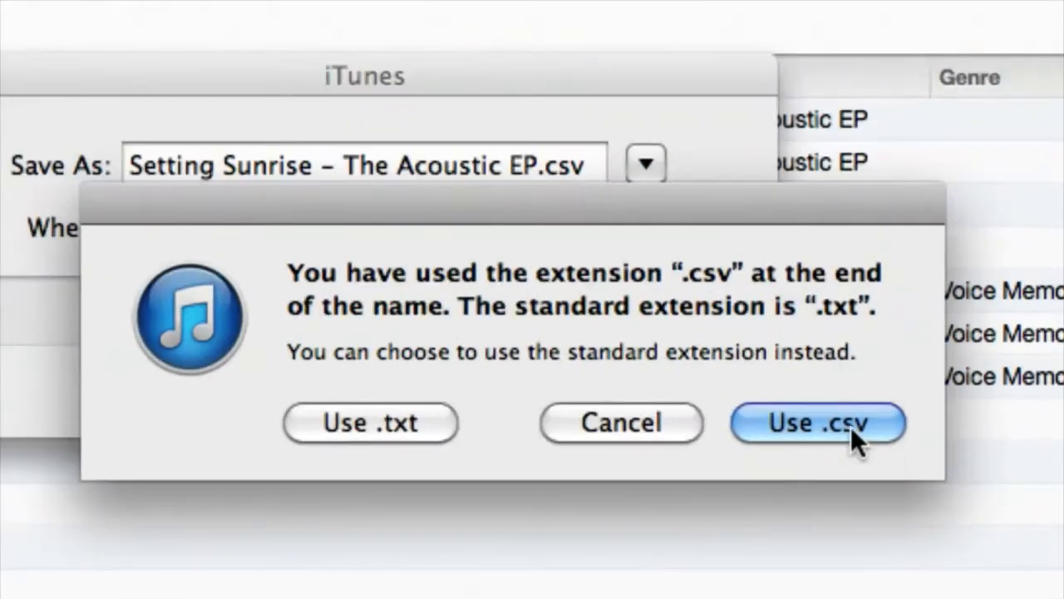
Step: Confirm keeping the .csv extension in the warning alert
{"action": "left_click", "coordinate": [816, 423]}
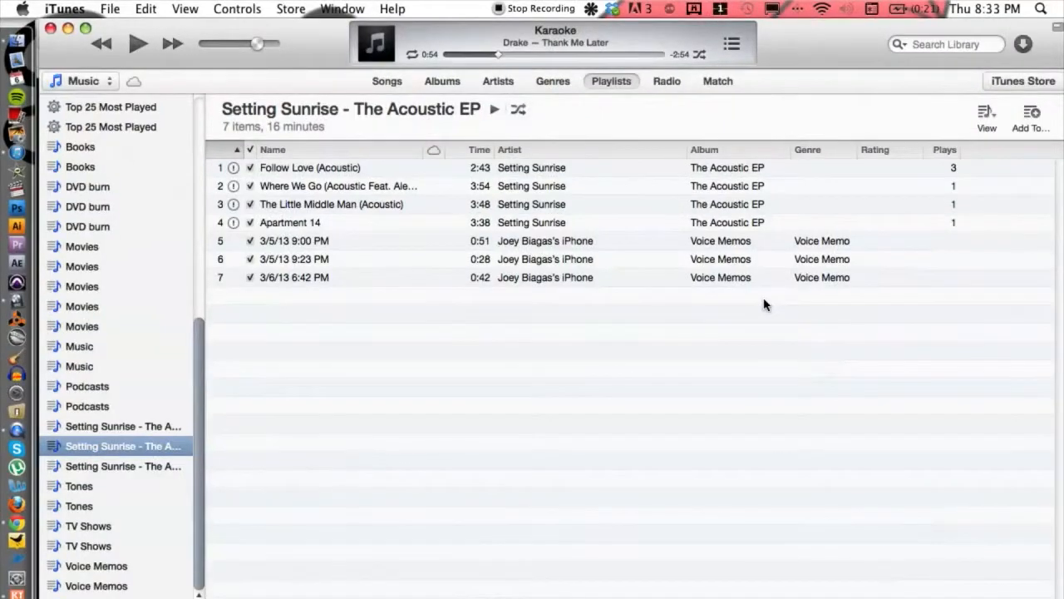